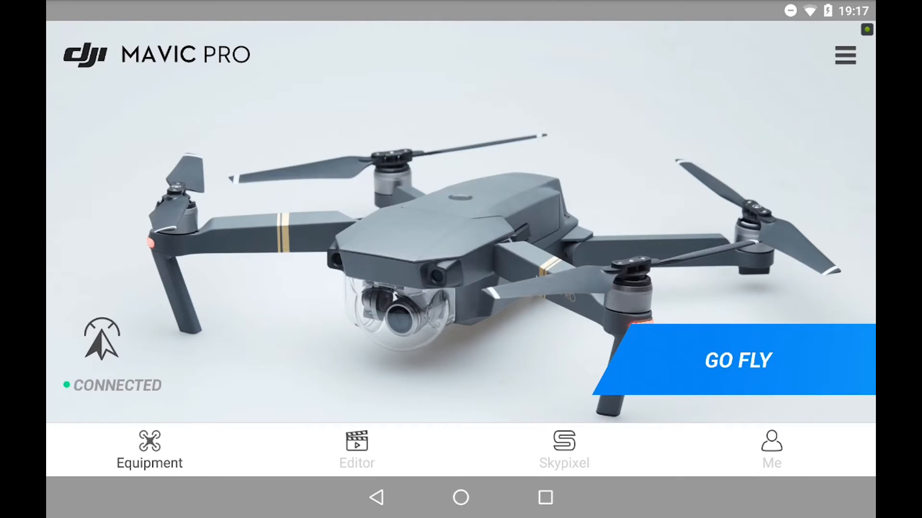
# Step: Enter the live camera flight view from the Mavic Pro home screen via GO FLY
pyautogui.click(737, 360)
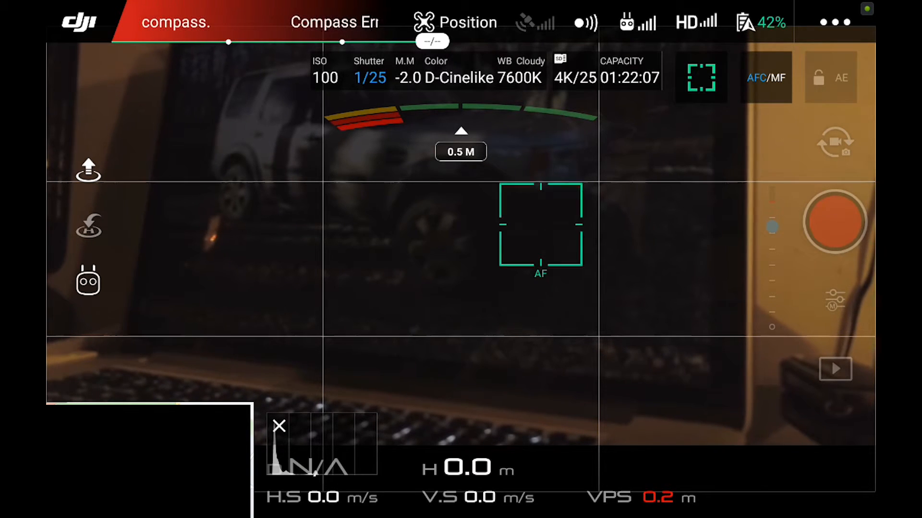
# Step: Switch exposure to manual M mode and raise ISO from 100 through 400 to 1600
pyautogui.click(834, 222)
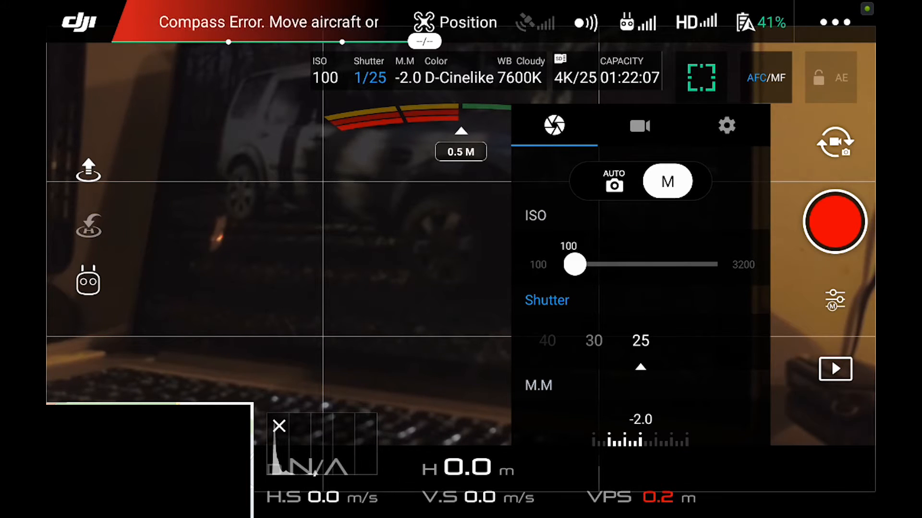
pyautogui.moveTo(574, 265); pyautogui.dragTo(626, 265)
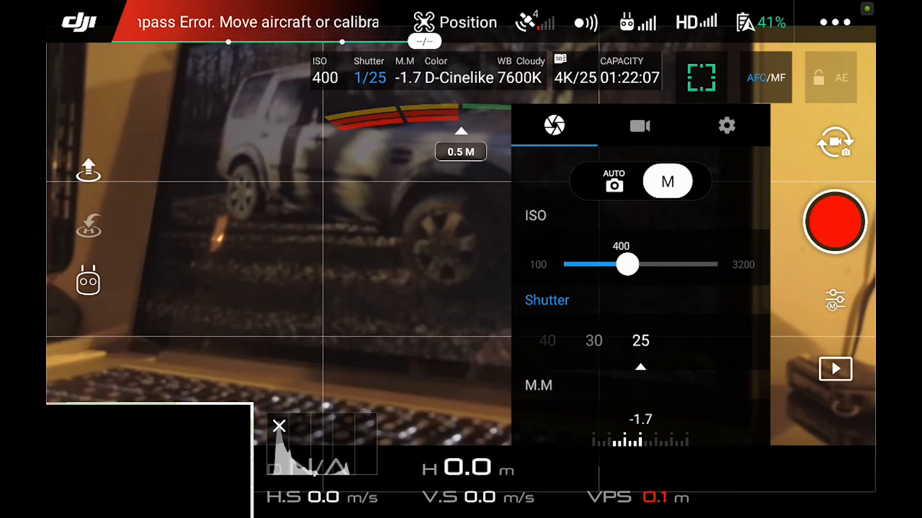
pyautogui.moveTo(626, 264); pyautogui.dragTo(678, 264)
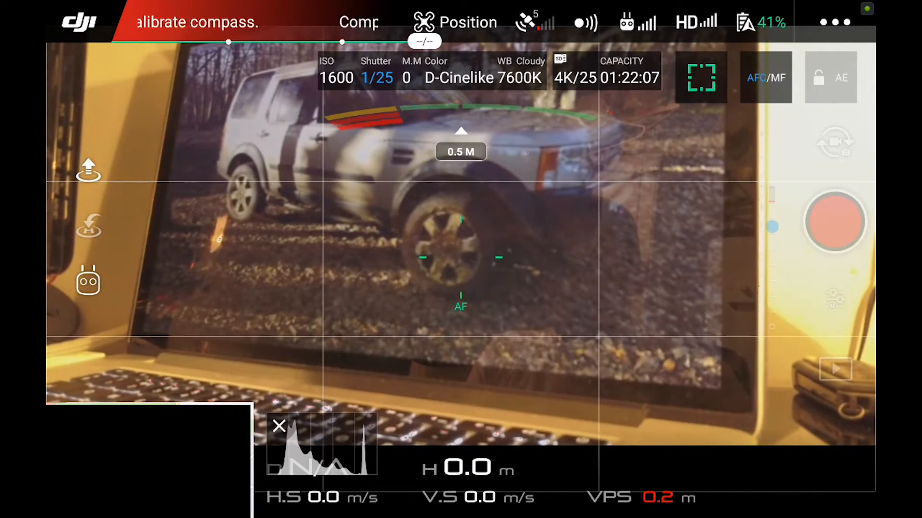
pyautogui.click(834, 222)
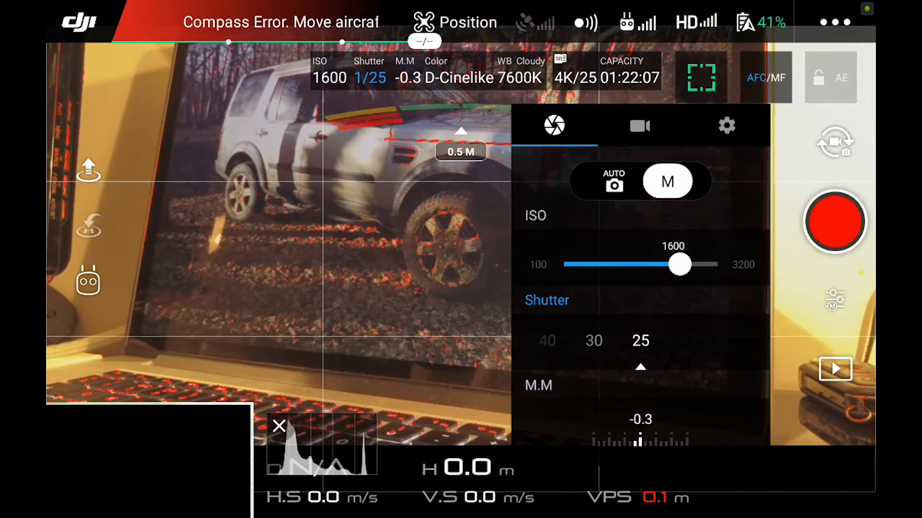
# Step: Review Video Size 3840x2160 25fps and MOV format, then reach the White Balance choices
pyautogui.click(639, 125)
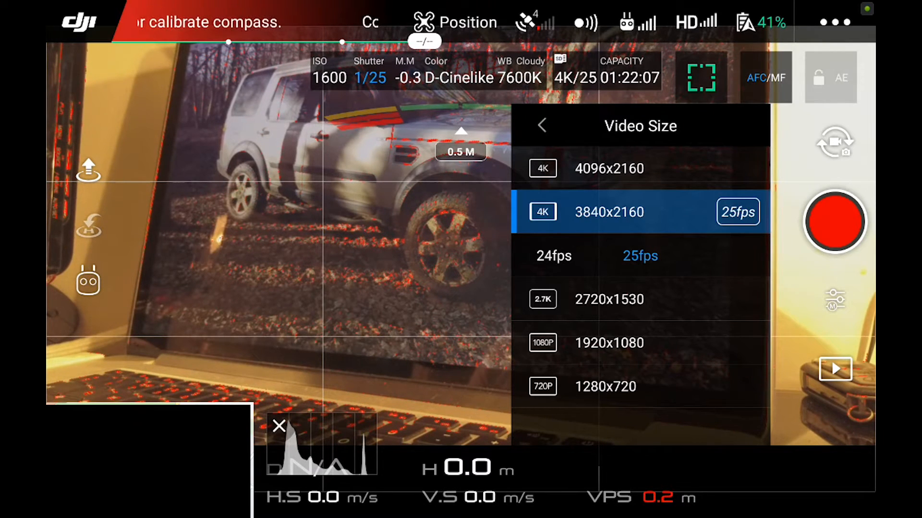
pyautogui.click(541, 125)
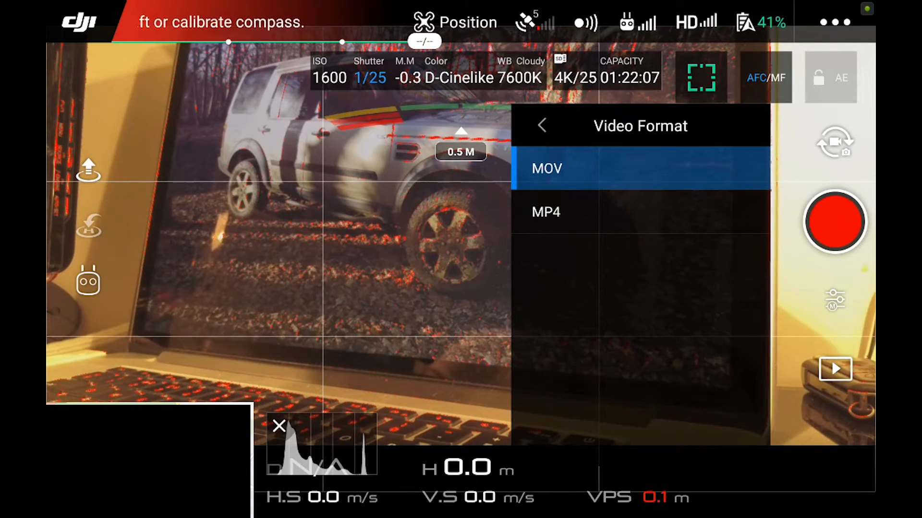
pyautogui.click(542, 126)
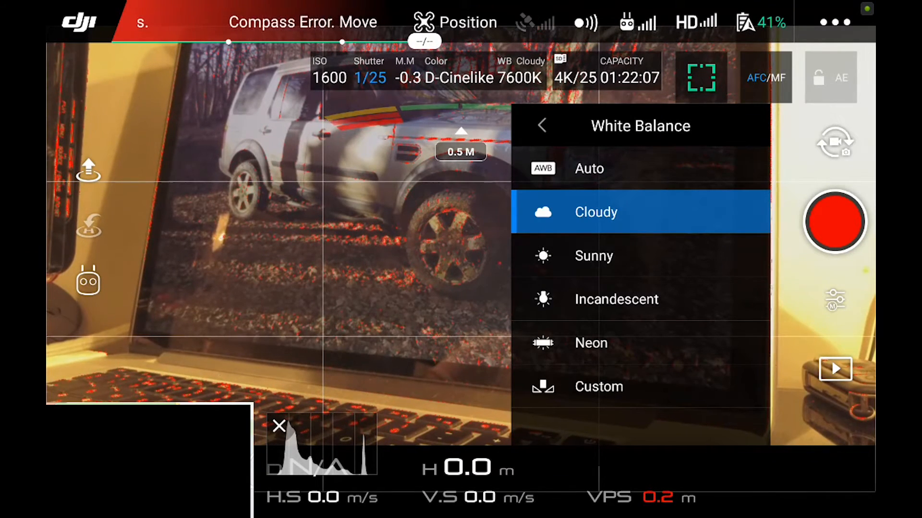
# Step: Set white balance to Custom at 3200K after trying values from 2600K to 5200K, and return to the settings list
pyautogui.click(616, 298)
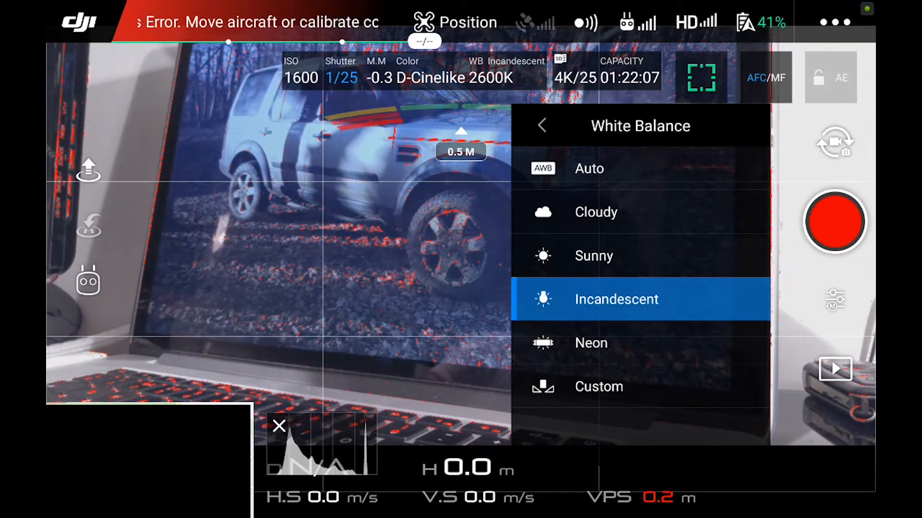
pyautogui.click(598, 387)
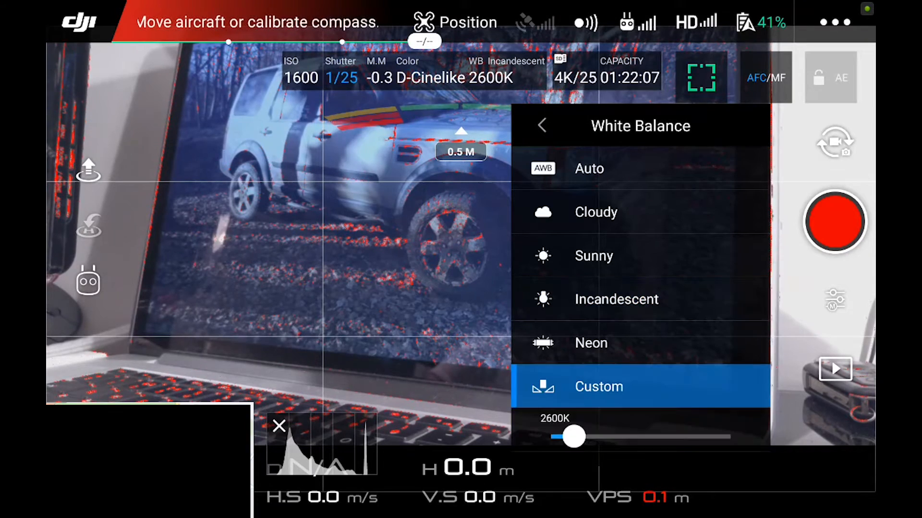
pyautogui.moveTo(573, 437); pyautogui.dragTo(596, 437)
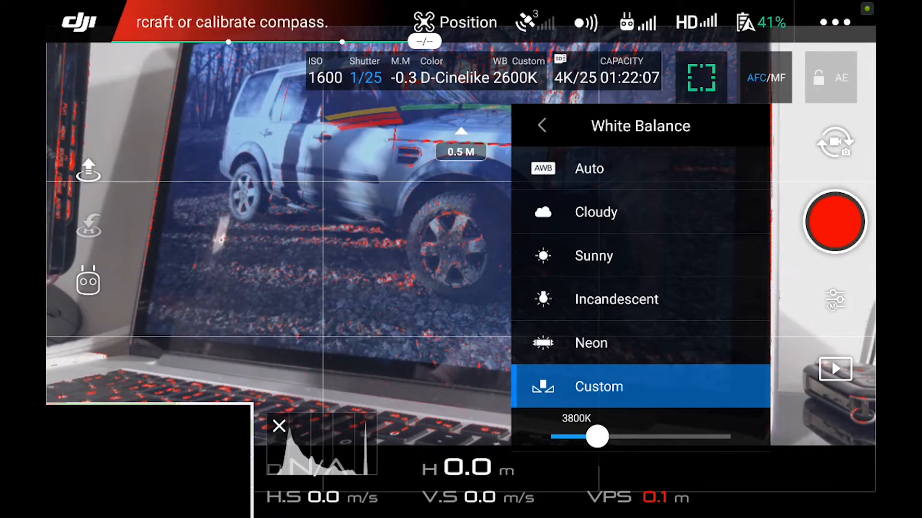
pyautogui.moveTo(597, 437); pyautogui.dragTo(624, 436)
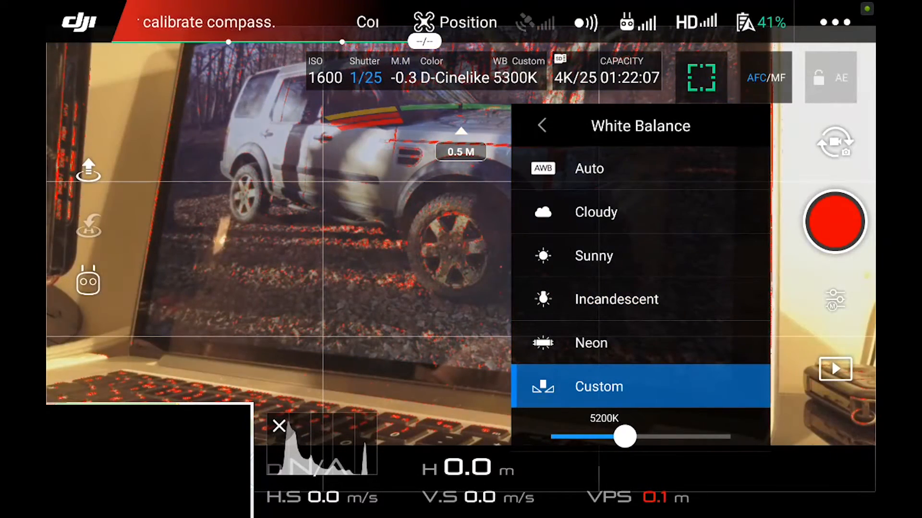
pyautogui.moveTo(625, 437); pyautogui.dragTo(598, 436)
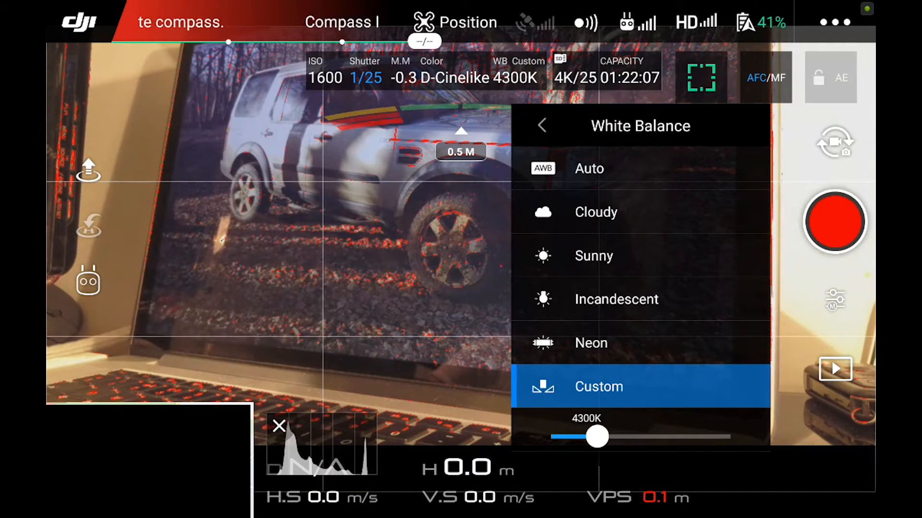
pyautogui.moveTo(598, 435); pyautogui.dragTo(574, 436)
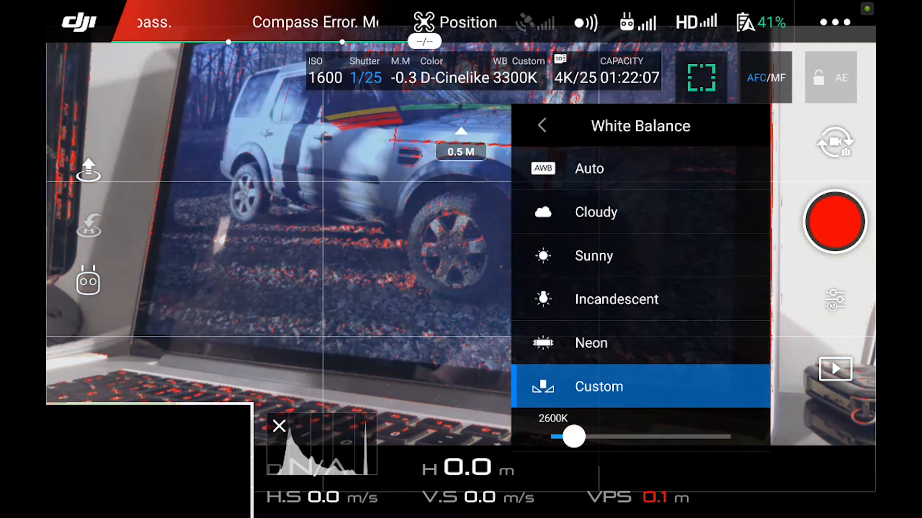
pyautogui.moveTo(574, 438); pyautogui.dragTo(583, 438)
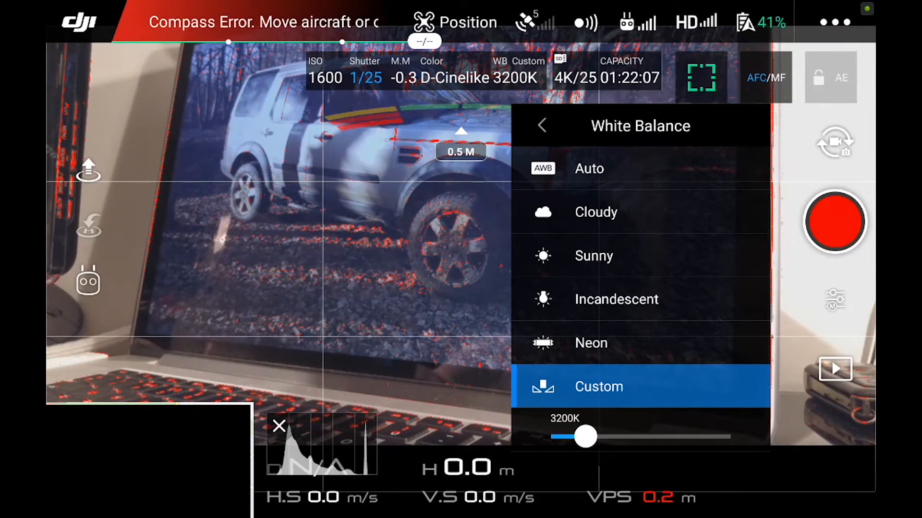
pyautogui.click(541, 126)
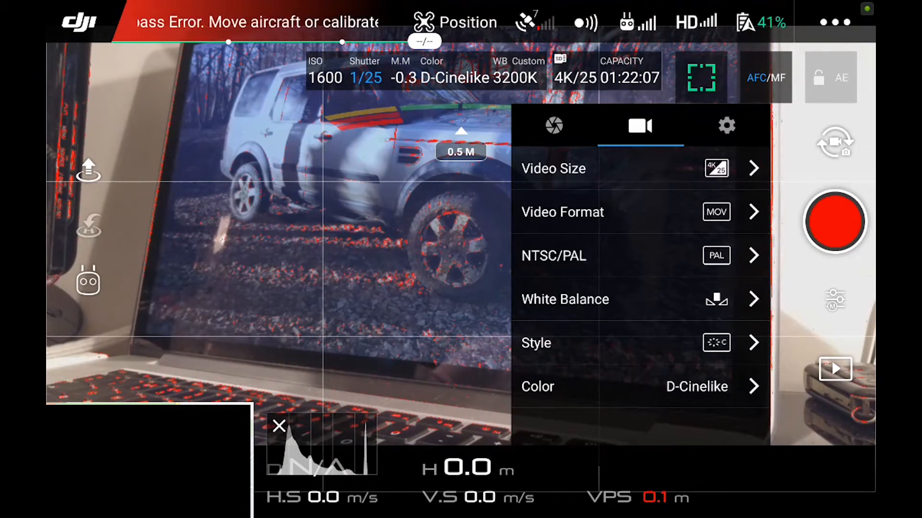
# Step: Dismiss the camera settings panel so the live view shows WB Custom 3200K with focus on the car's wheel
pyautogui.click(536, 343)
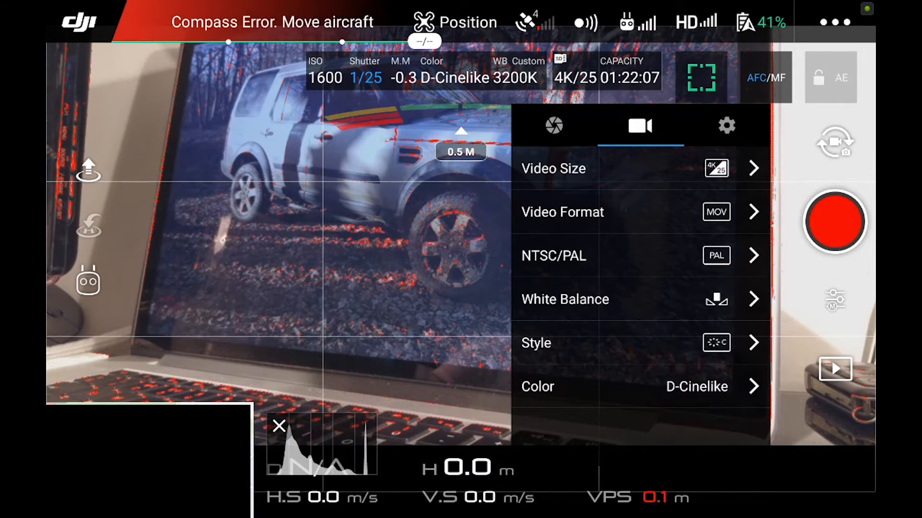
pyautogui.click(460, 257)
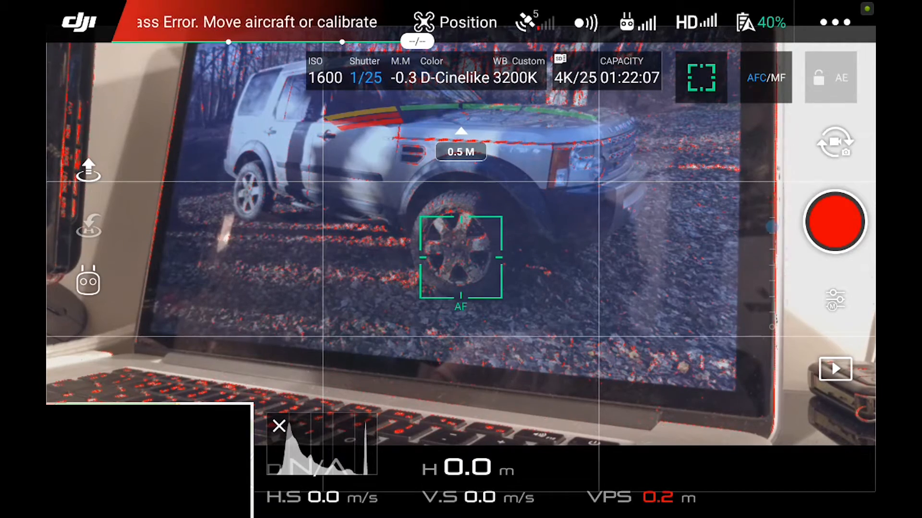
# Step: Start recording a MOV clip of the laptop scene, focused on the laptop screen
pyautogui.click(833, 221)
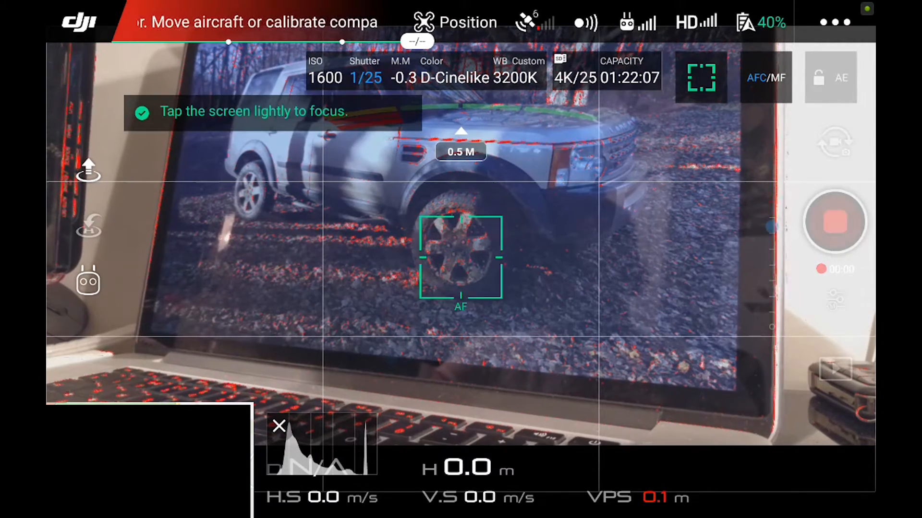
pyautogui.click(833, 221)
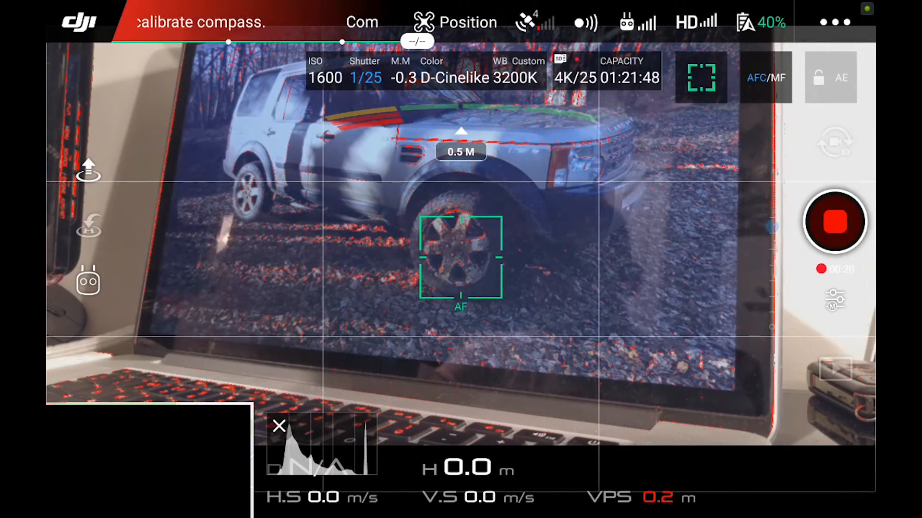
# Step: Stop the recording, then in video settings bring up the MOV/MP4 format choices with MP4 selected
pyautogui.click(834, 222)
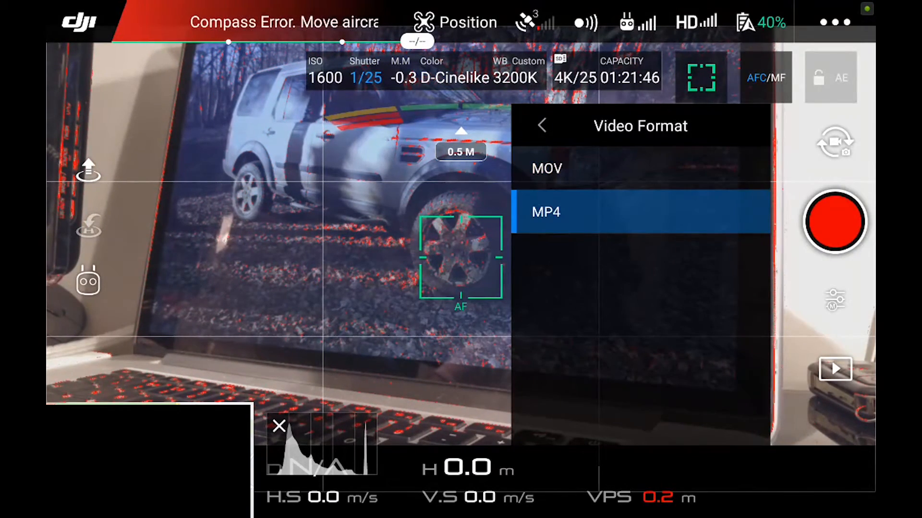
pyautogui.click(541, 126)
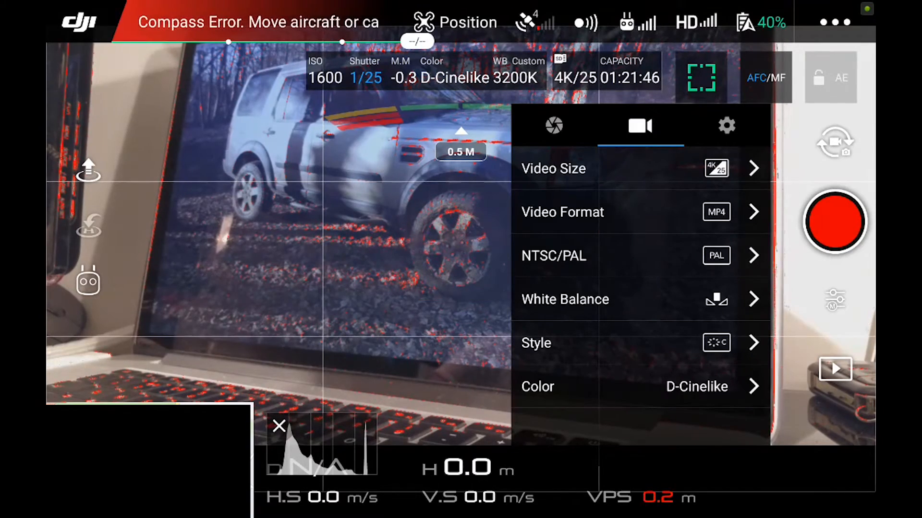
pyautogui.click(459, 259)
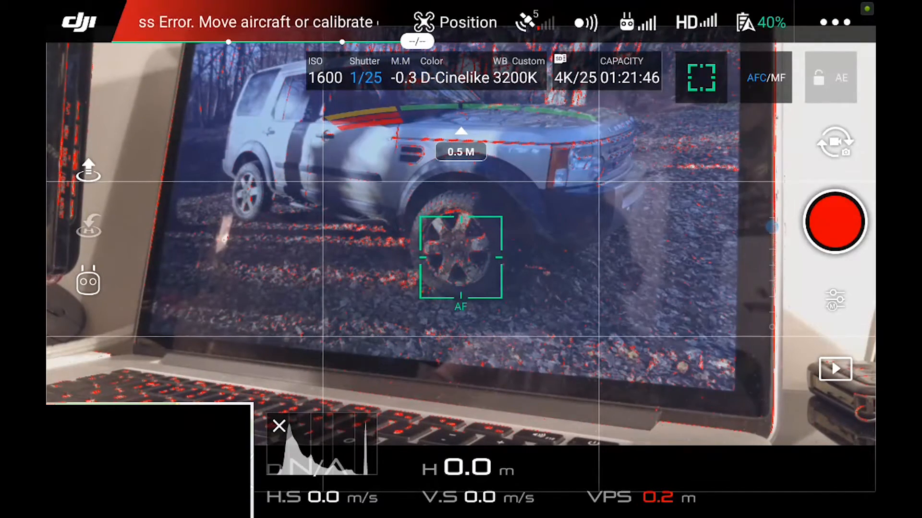
pyautogui.click(834, 222)
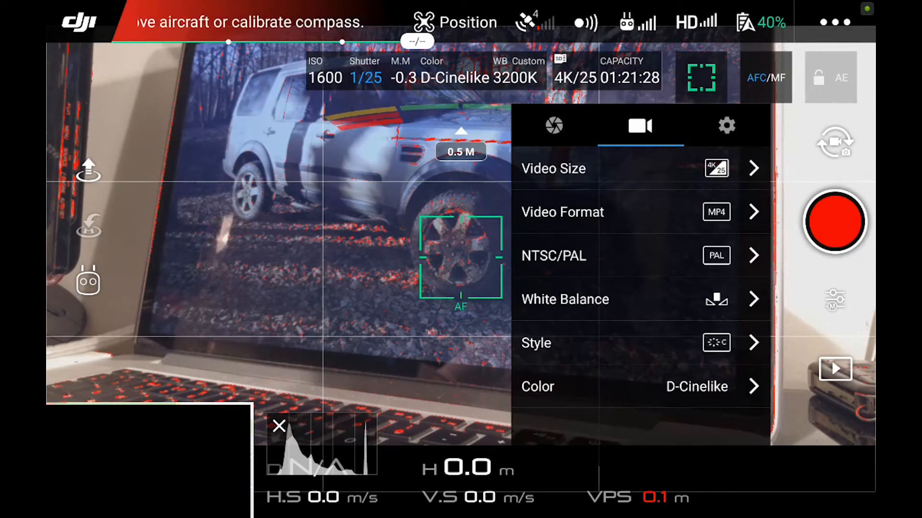
pyautogui.click(561, 212)
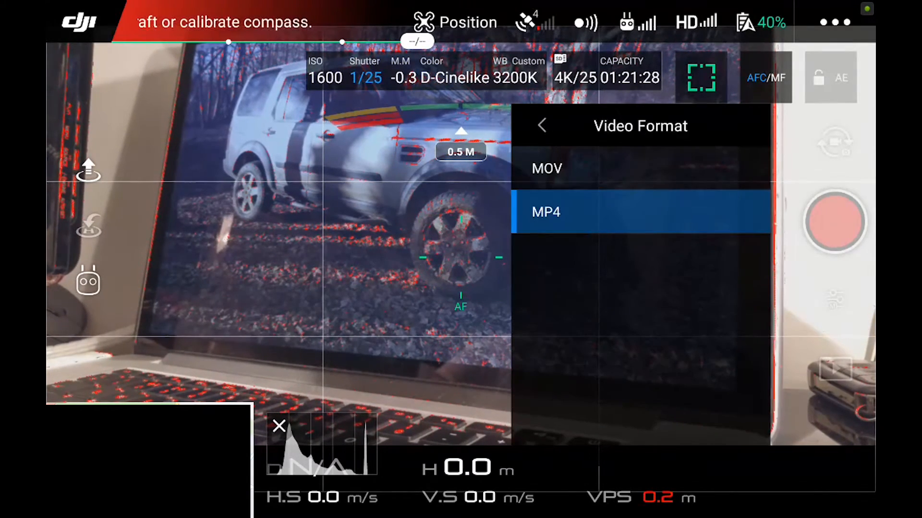
pyautogui.click(540, 124)
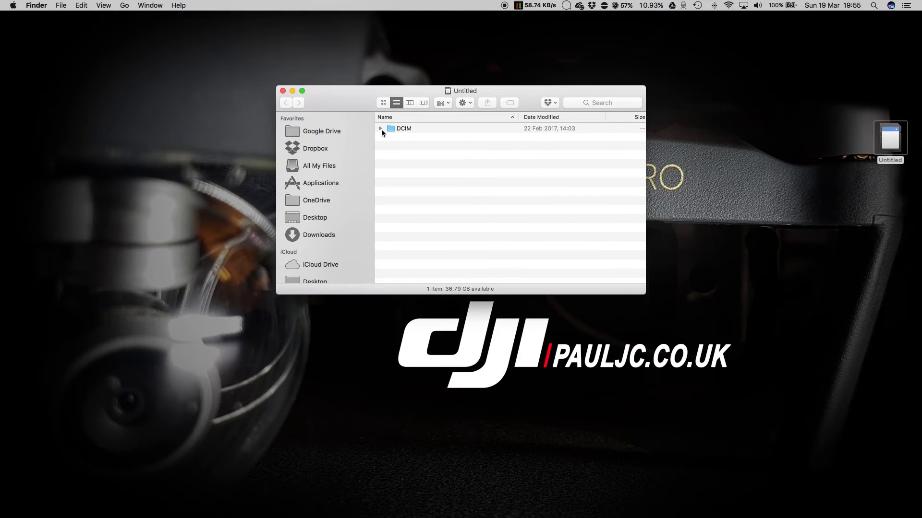
# Step: Browse DCIM > 101MEDIA on the drone card and bring up file actions for DJI_0045.MOV
pyautogui.click(380, 128)
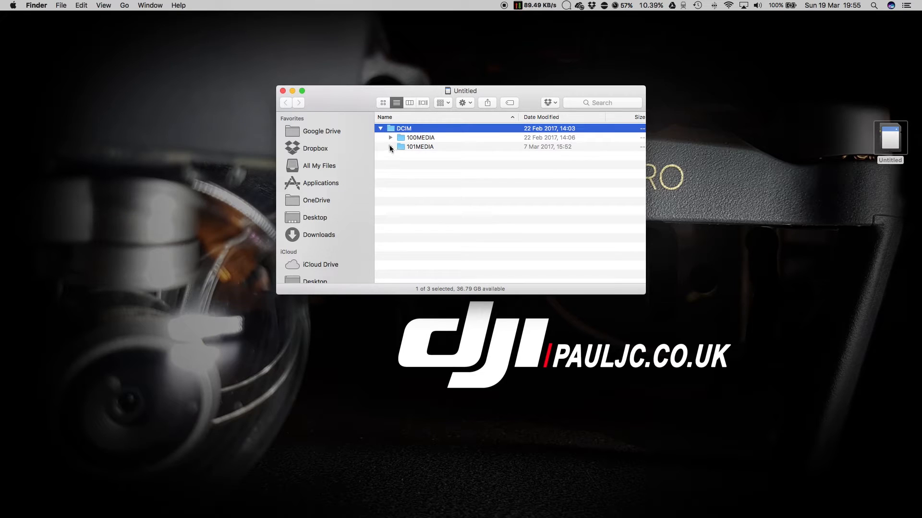
pyautogui.click(390, 145)
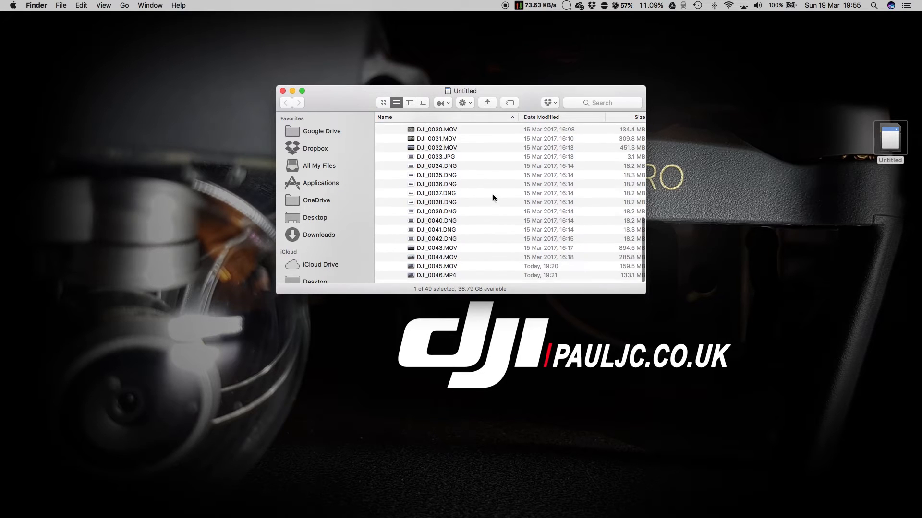
pyautogui.click(437, 269)
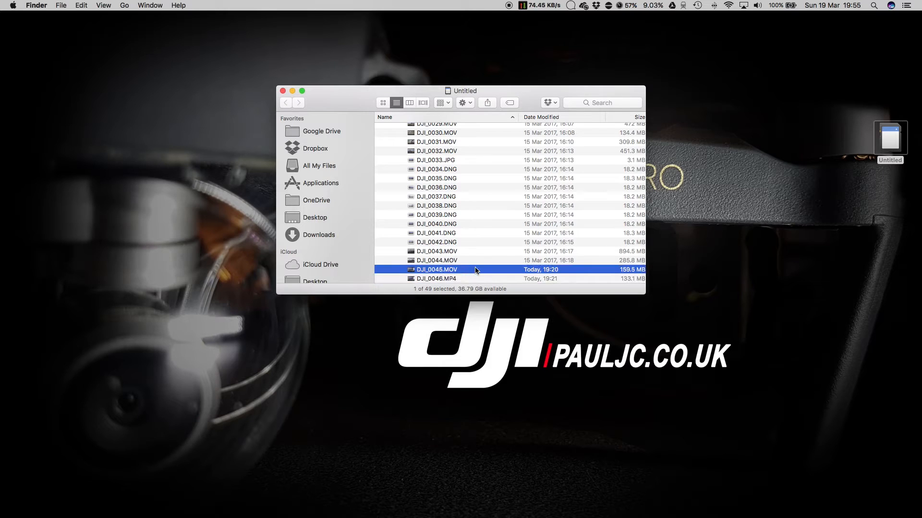
pyautogui.rightClick(436, 268)
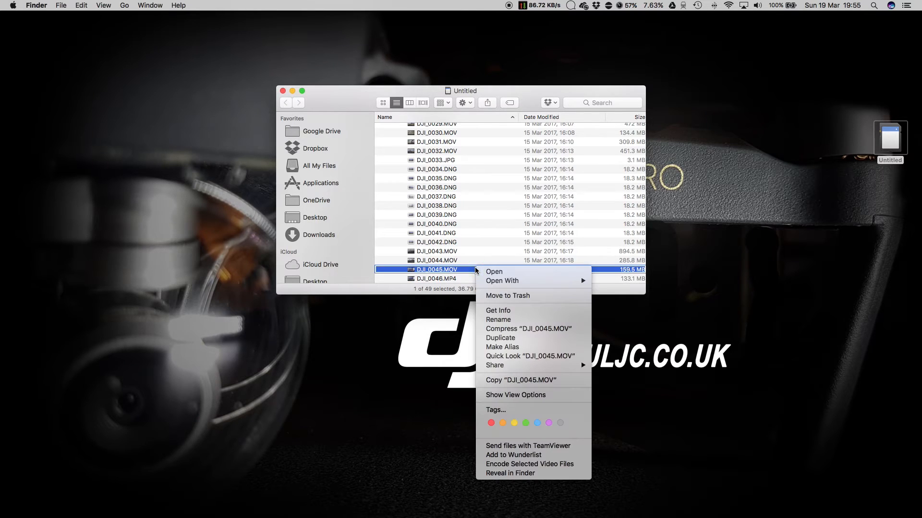
pyautogui.moveTo(502, 281)
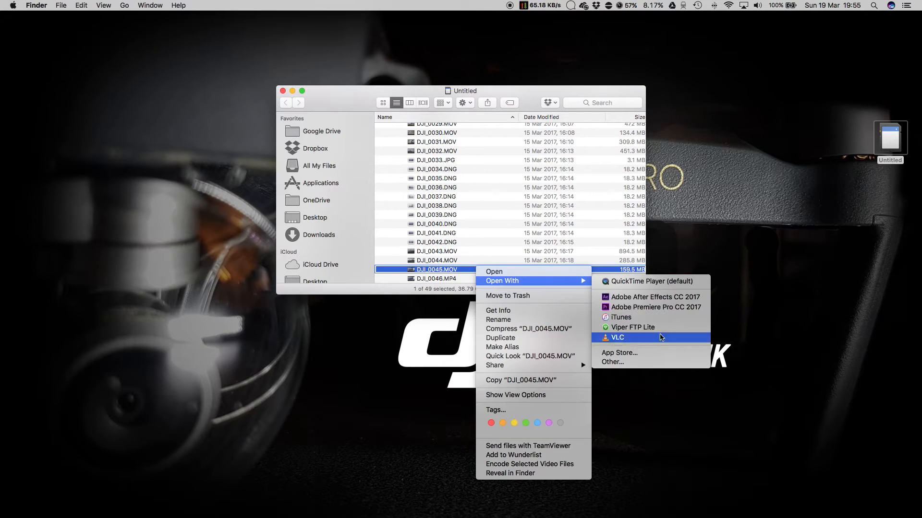
# Step: Load DJI_0045.MOV in VLC and show its Media Information statistics at about 58 Mb/s
pyautogui.click(618, 337)
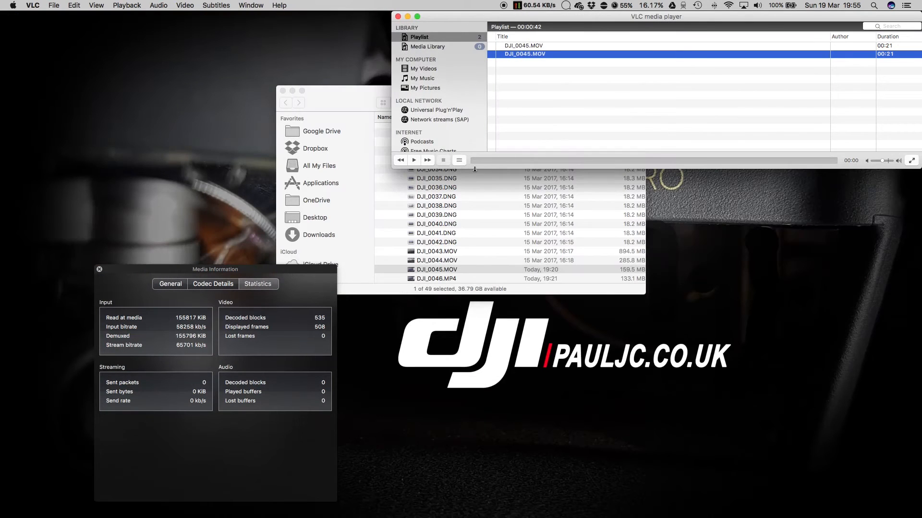
pyautogui.moveTo(446, 276)
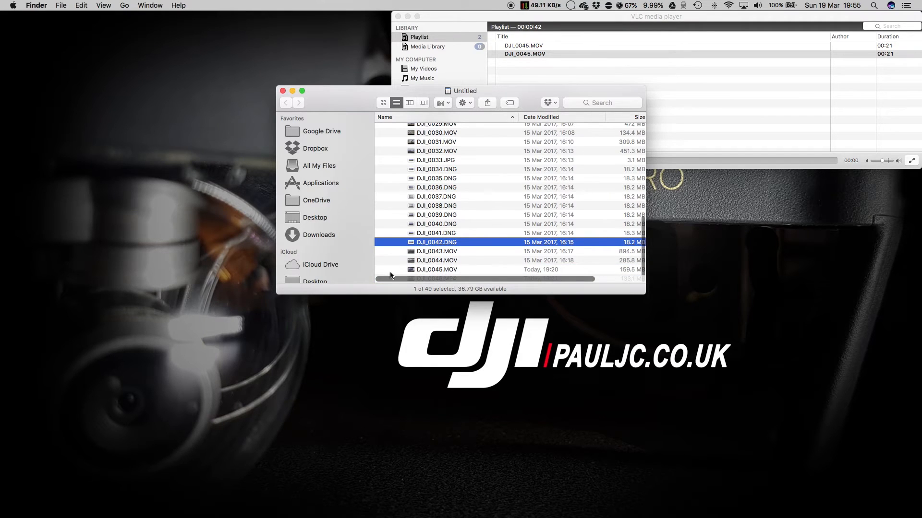
# Step: Load DJI_0046.MP4 into VLC alongside the MOV and start playback
pyautogui.rightClick(390, 278)
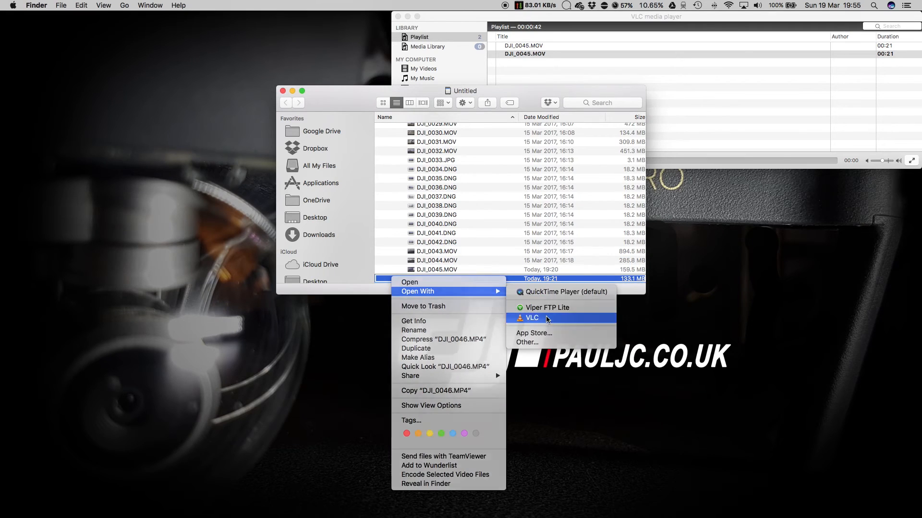
pyautogui.click(532, 318)
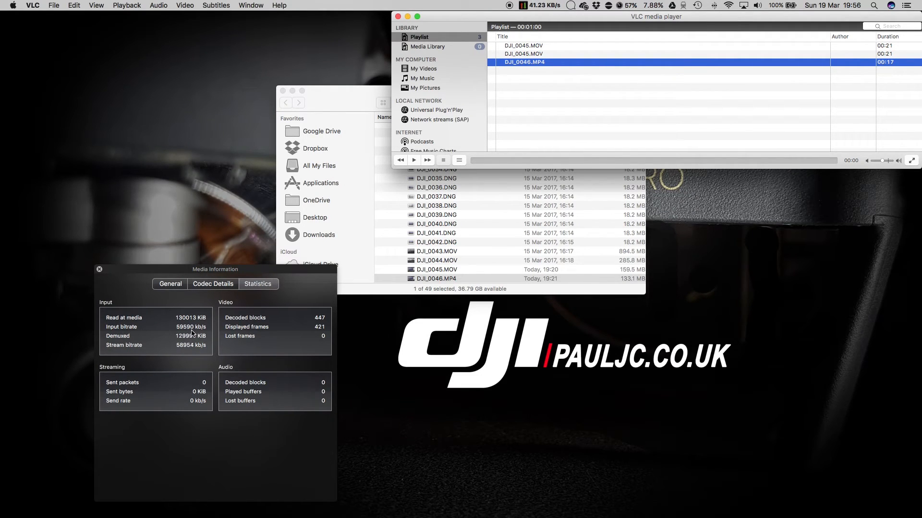
pyautogui.click(523, 54)
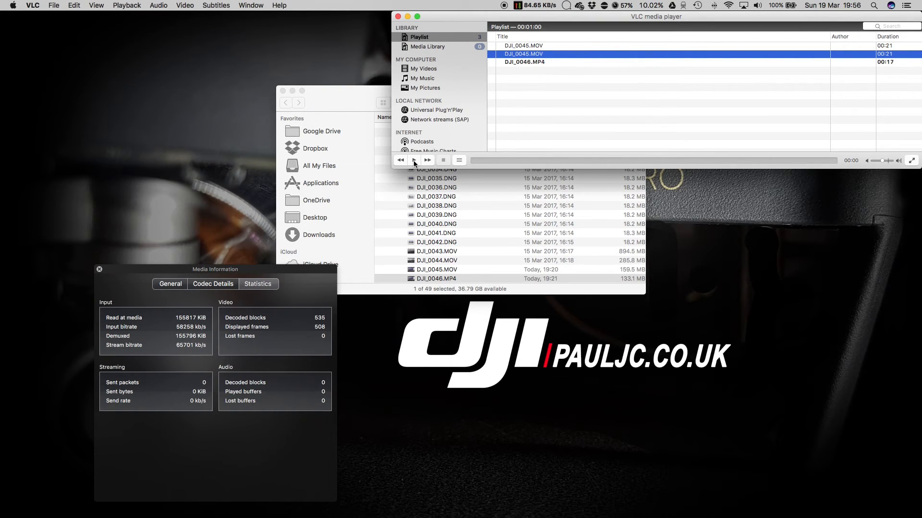
pyautogui.click(412, 160)
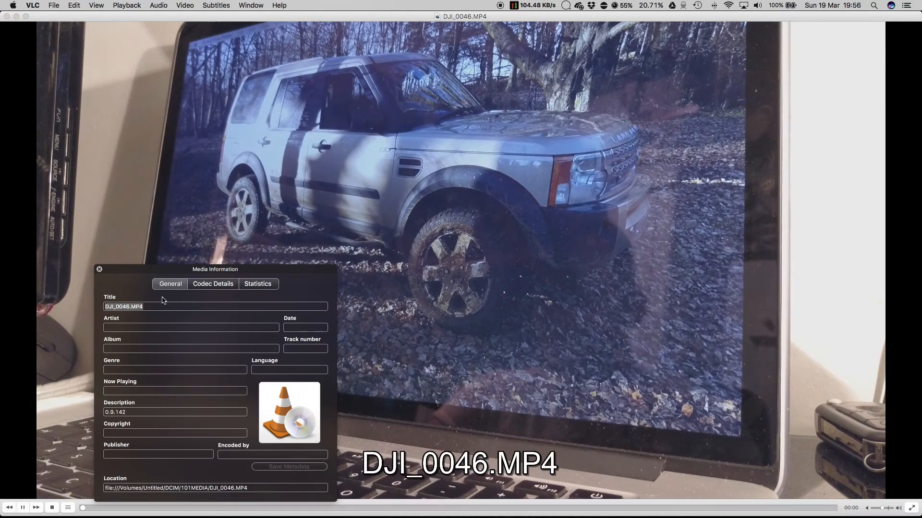
# Step: Check DJI_0046.MP4's H264 3840x2160 25fps codec details and ~58 Mb/s bitrate statistics match the MOV
pyautogui.click(258, 284)
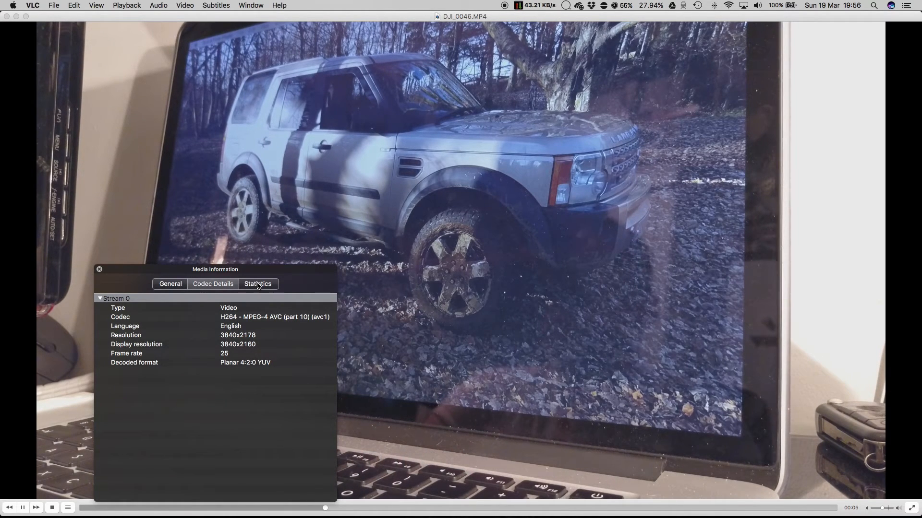
pyautogui.click(257, 284)
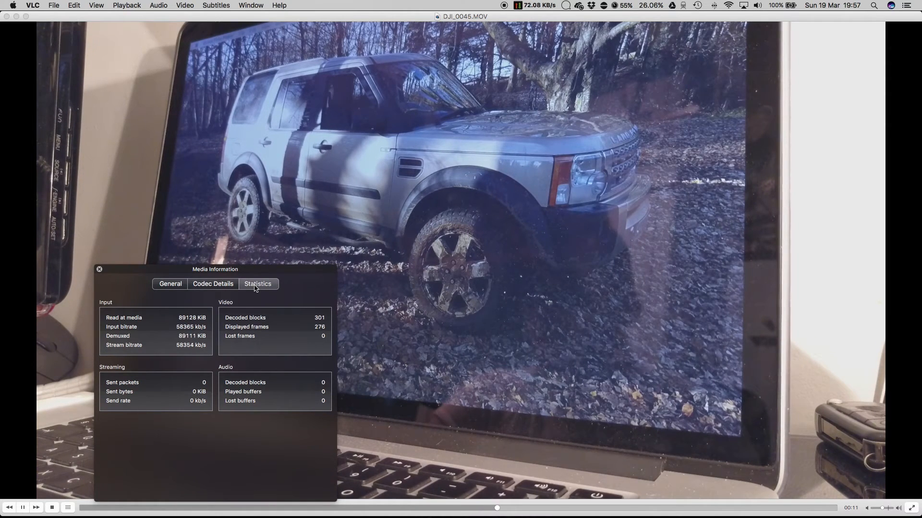
pyautogui.click(99, 268)
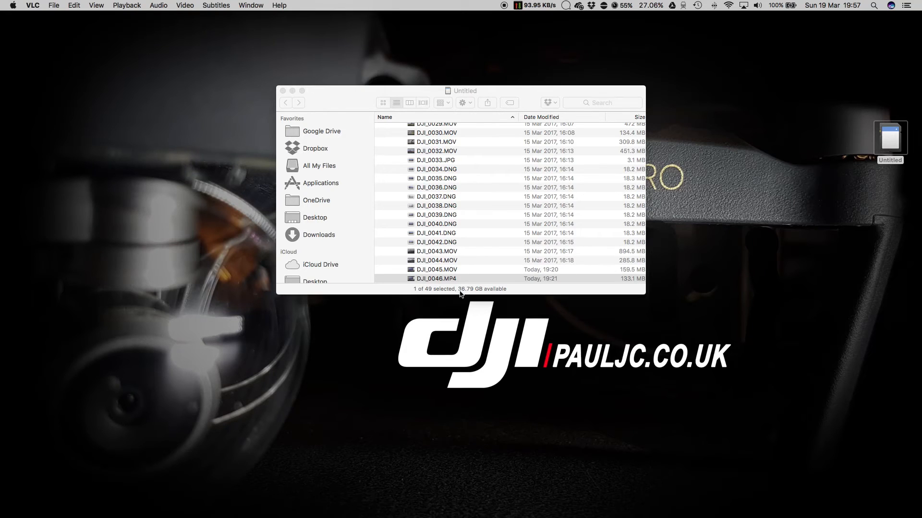
# Step: Rename DJI_0046.MP4 to DJI_0046.MOV and play it in VLC via Open With
pyautogui.click(436, 279)
pyautogui.write('OV')
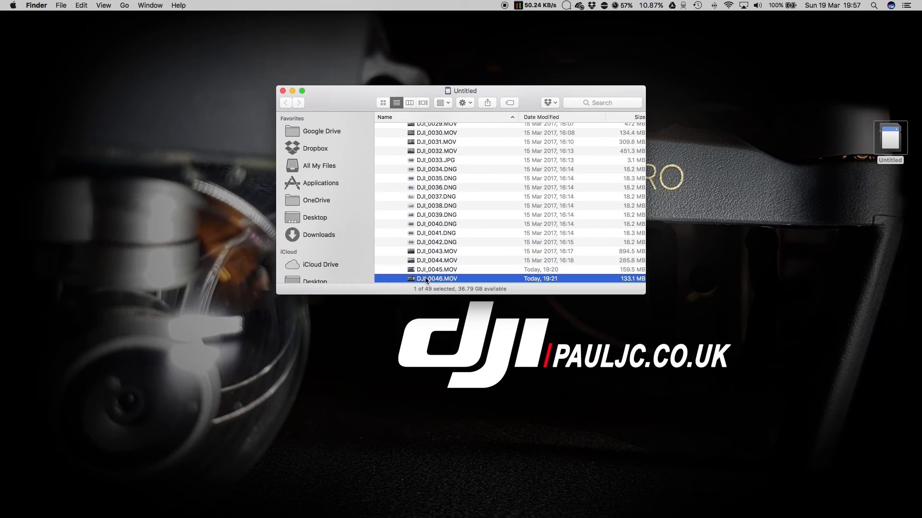
pyautogui.rightClick(435, 279)
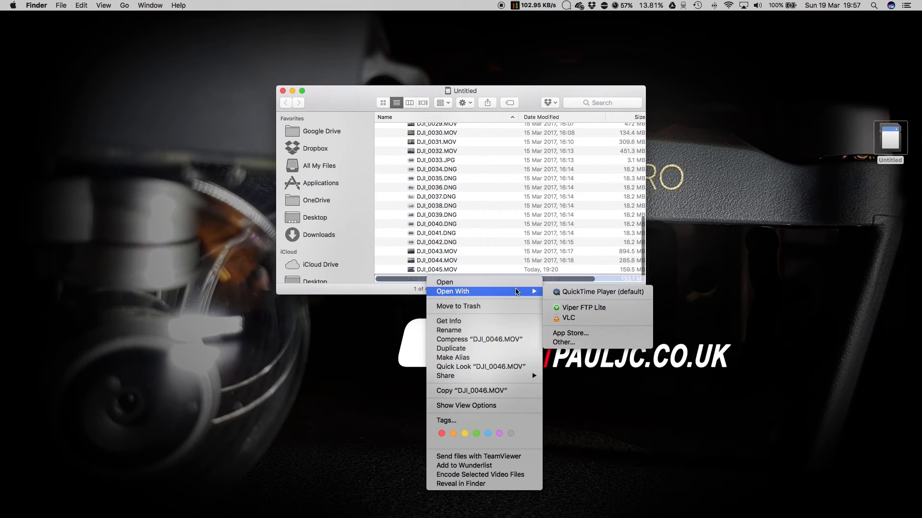
pyautogui.click(567, 318)
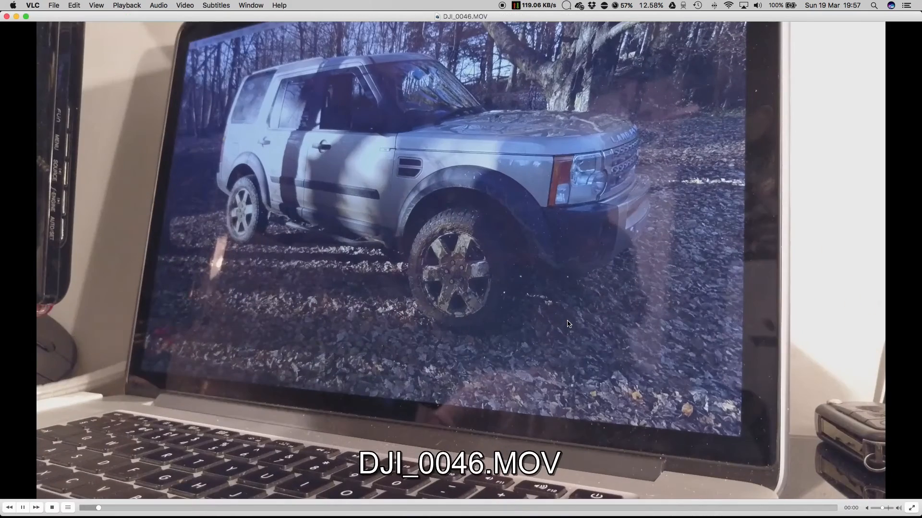
# Step: Show DJI_0046.MOV's H264 3840x2178 codec details and ~58 Mb/s bitrate in Media Information
pyautogui.click(250, 5)
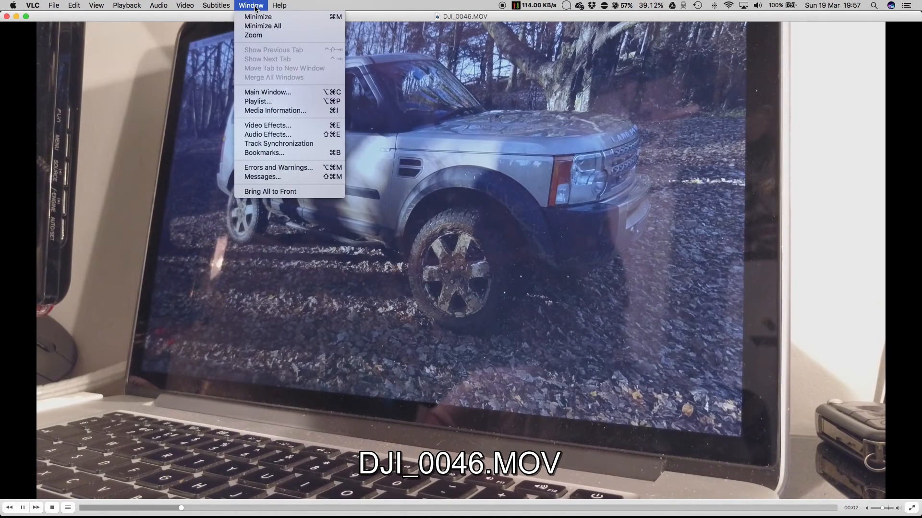
pyautogui.click(275, 111)
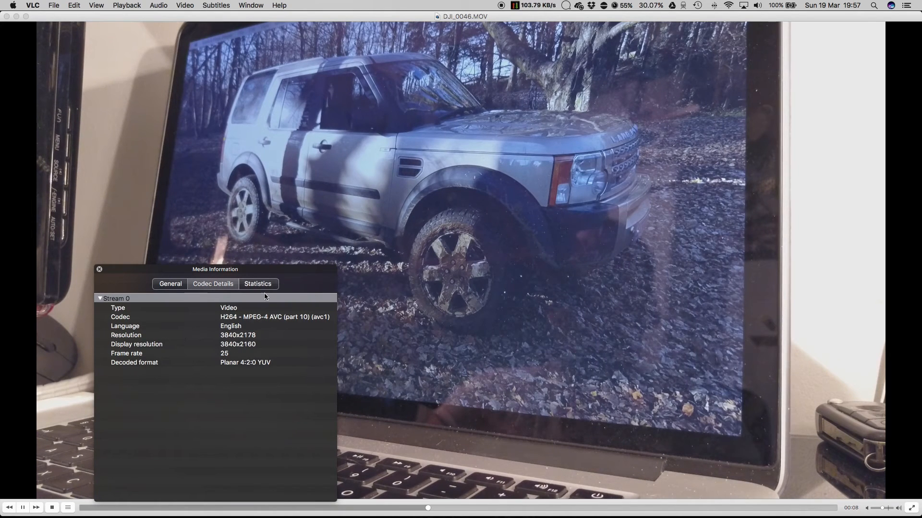
pyautogui.click(257, 284)
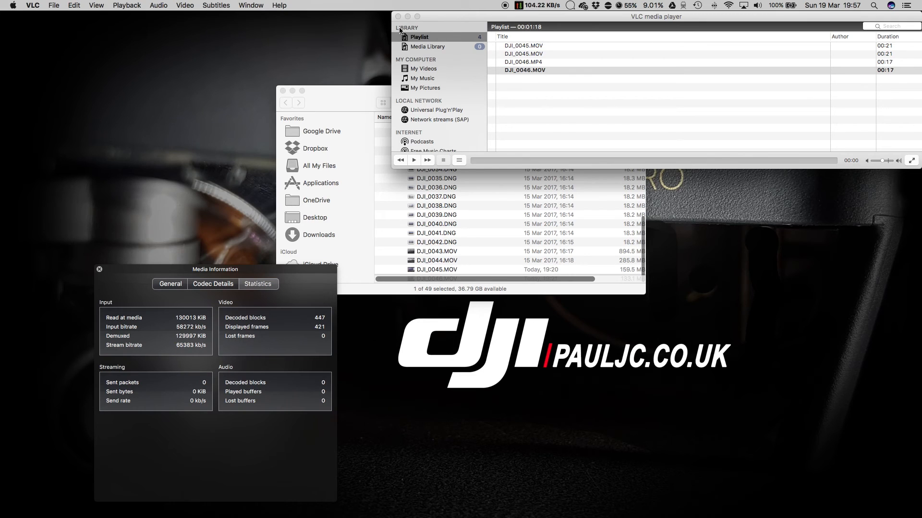
pyautogui.click(398, 17)
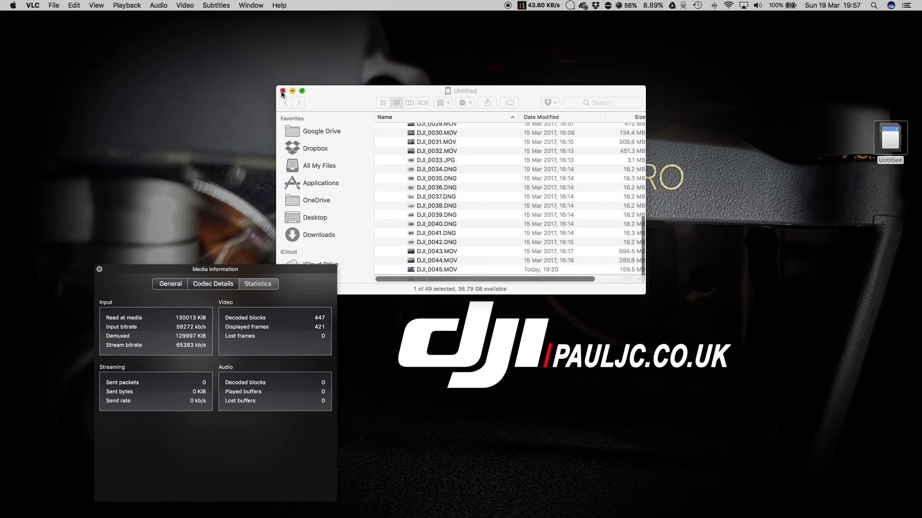